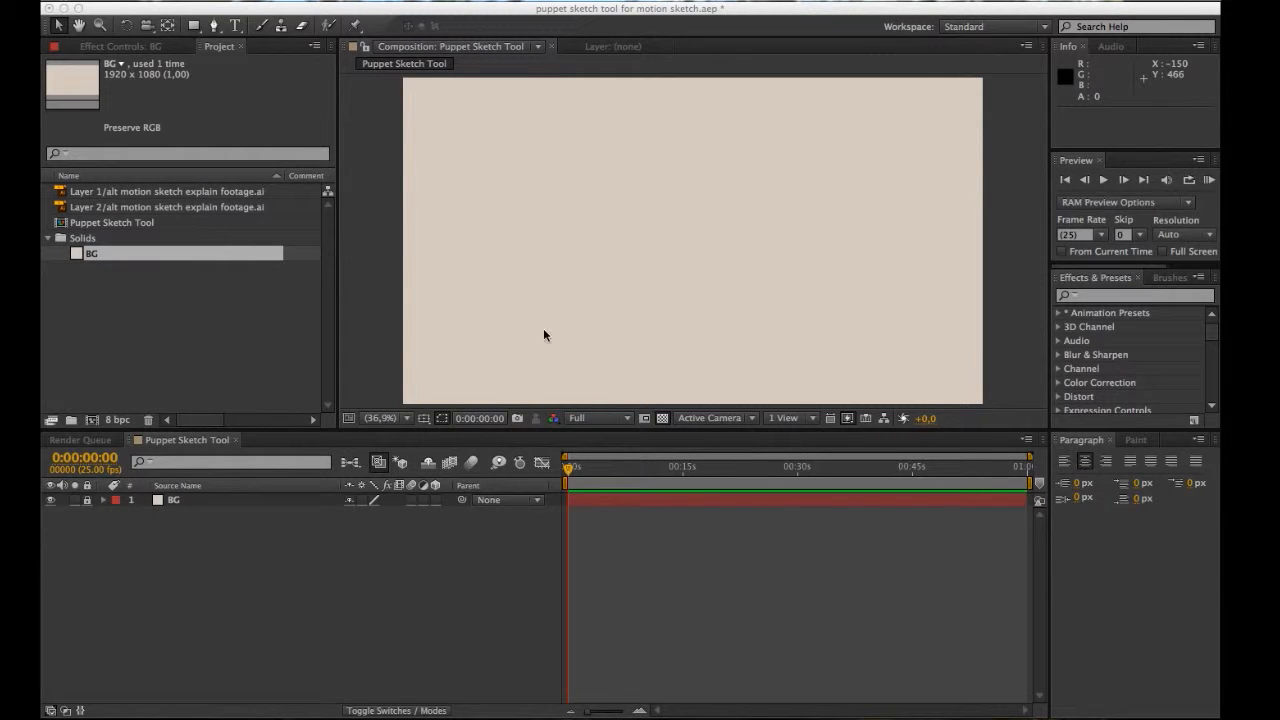
pyautogui.moveTo(532, 346)
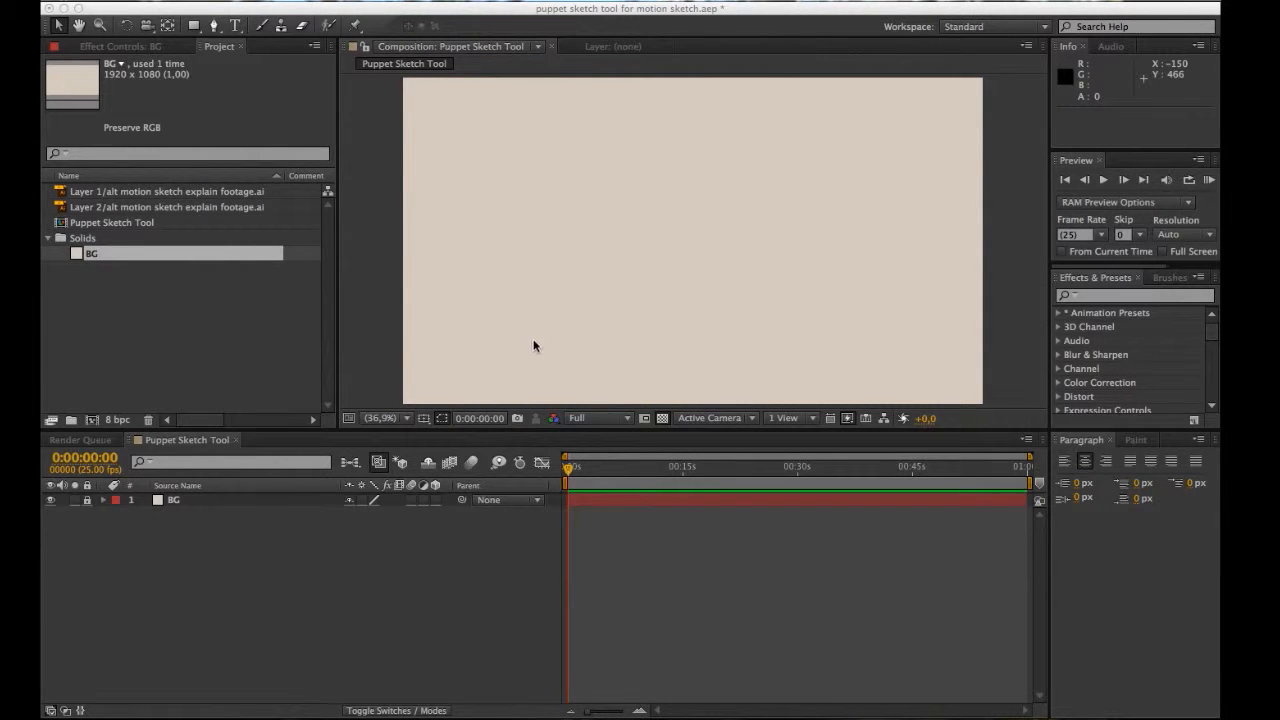
pyautogui.moveTo(544, 336)
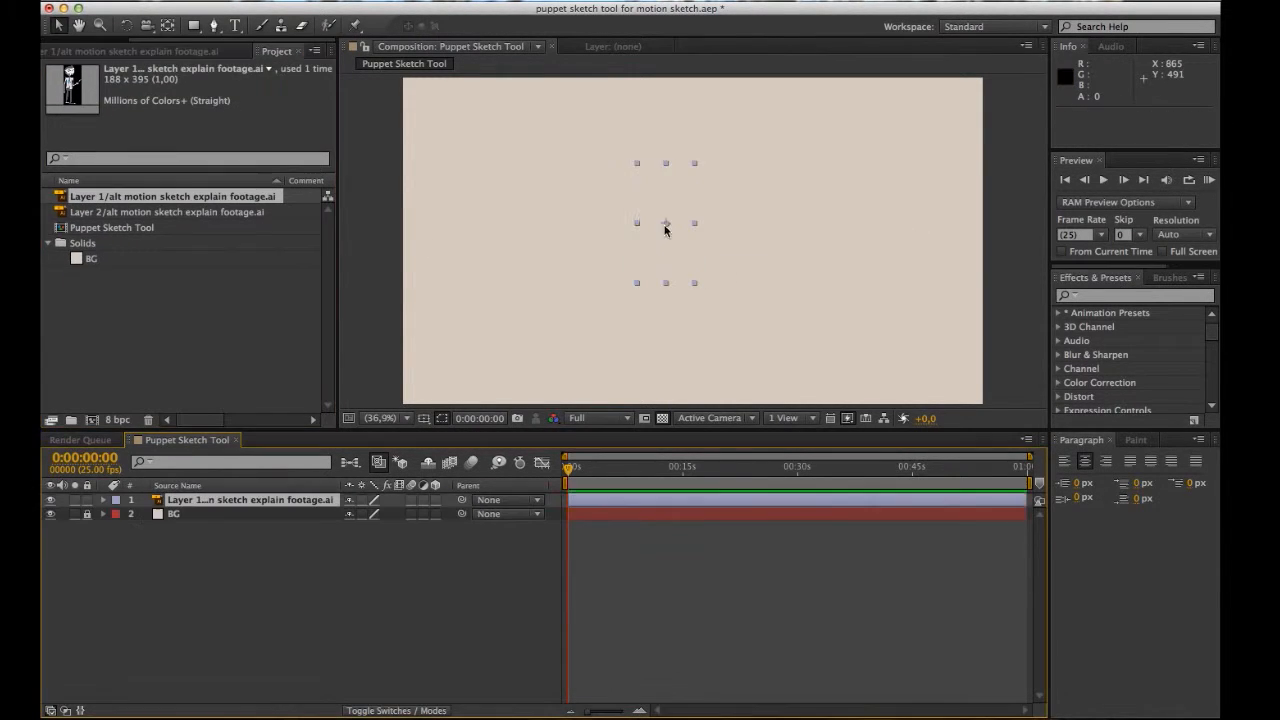
# Capture a Motion Sketch that moves the figure right of centre.
pyautogui.click(570, 12)
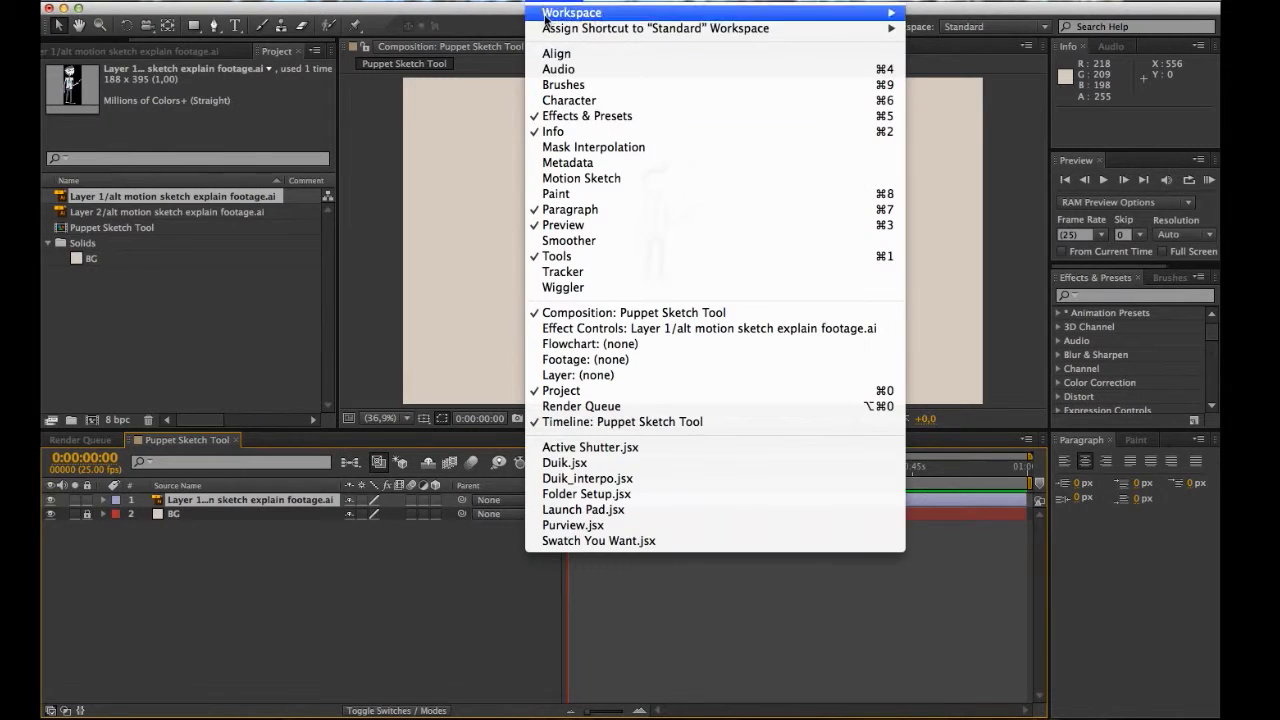
pyautogui.click(580, 178)
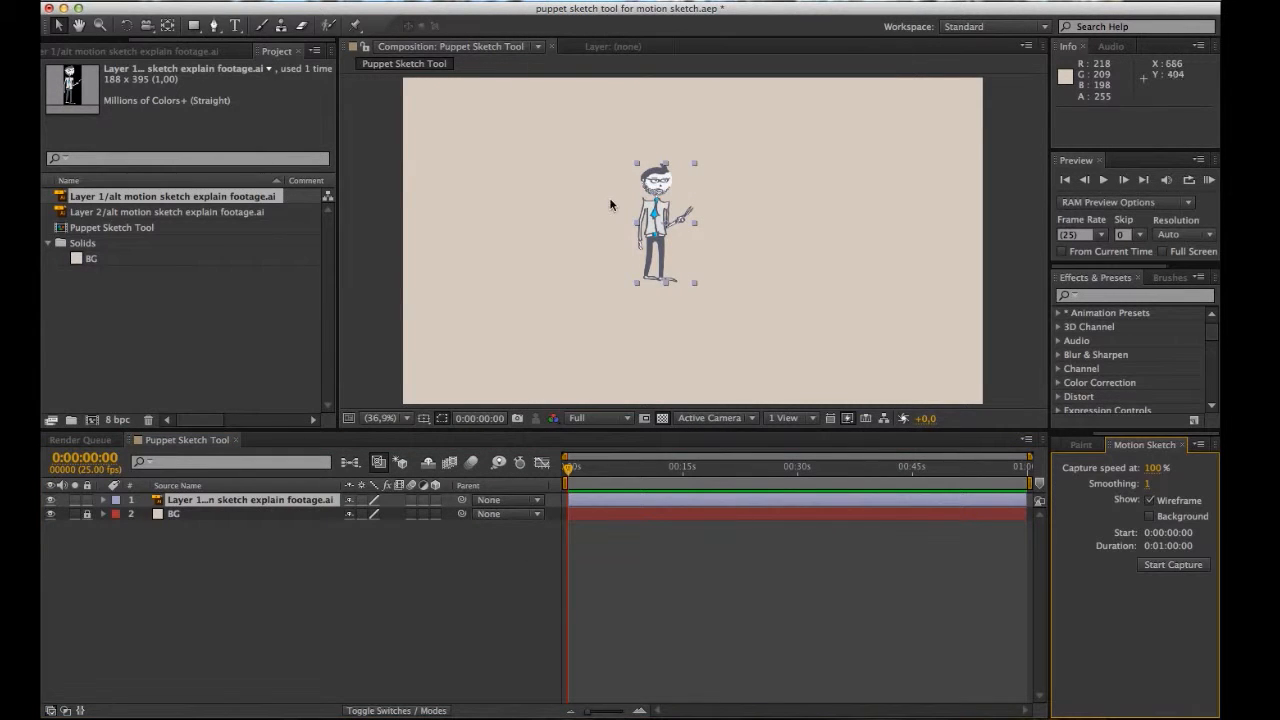
pyautogui.moveTo(1122, 492)
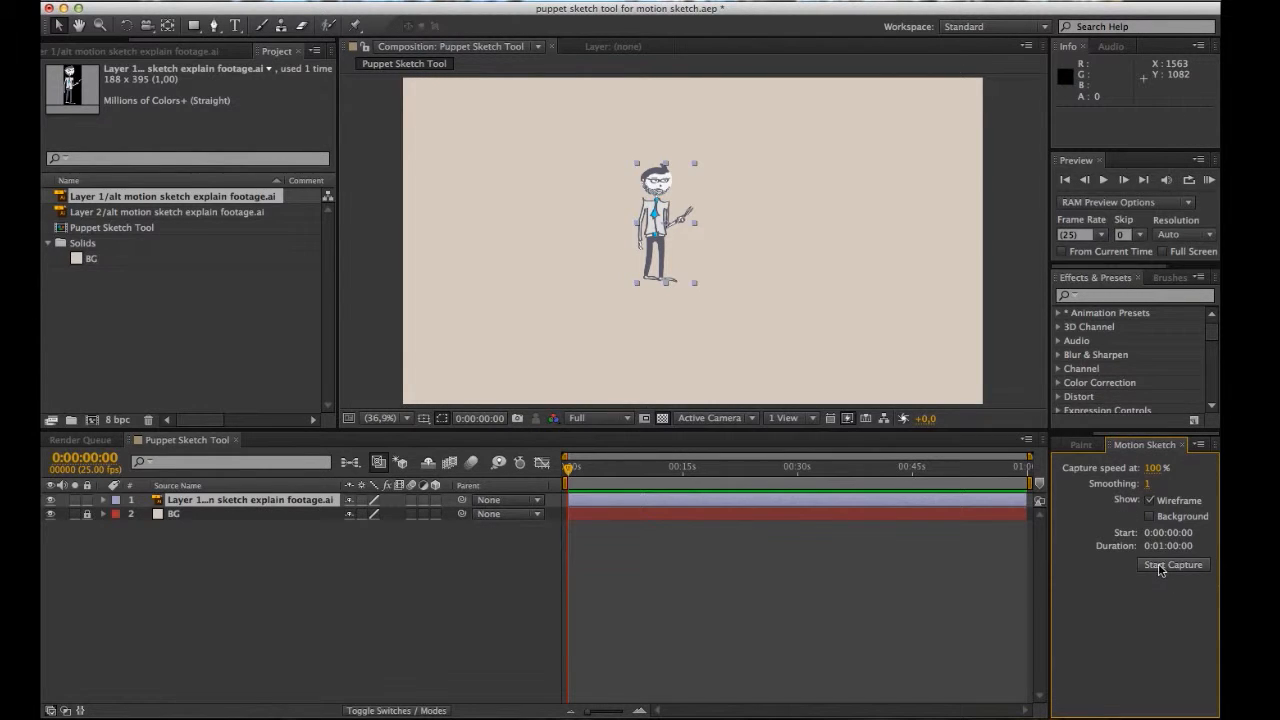
pyautogui.click(1172, 564)
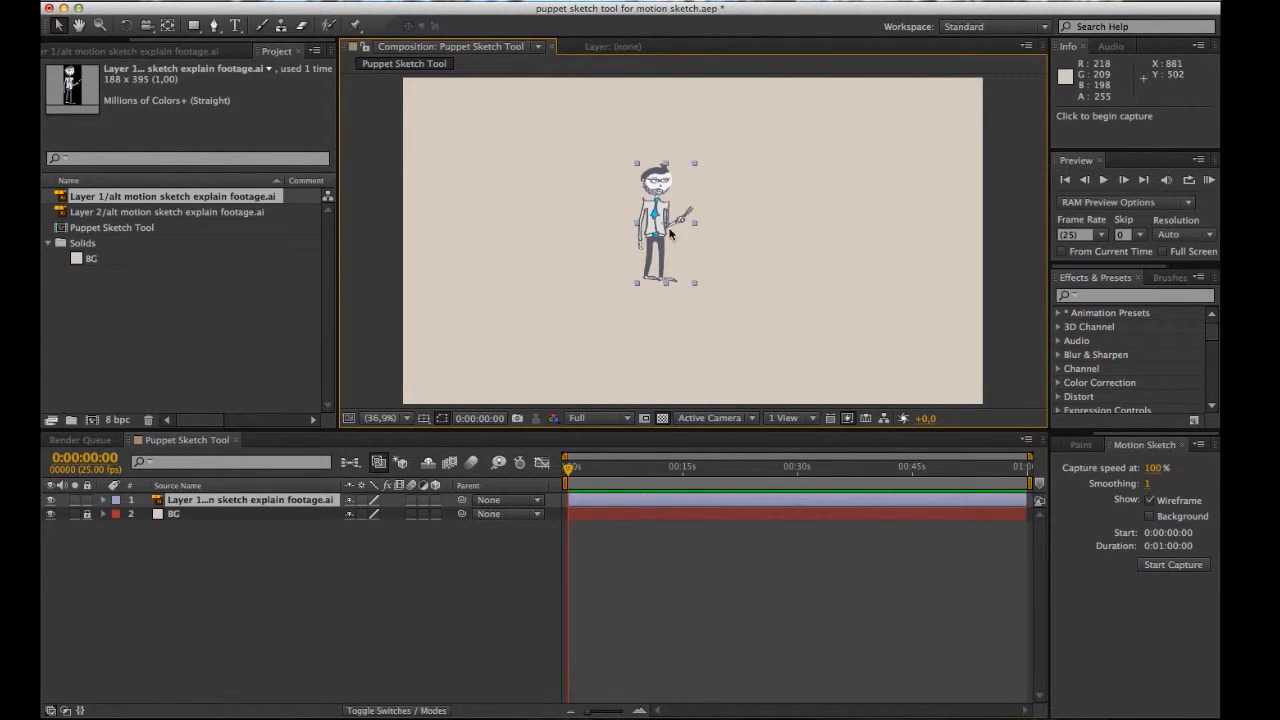
pyautogui.moveTo(664, 216)
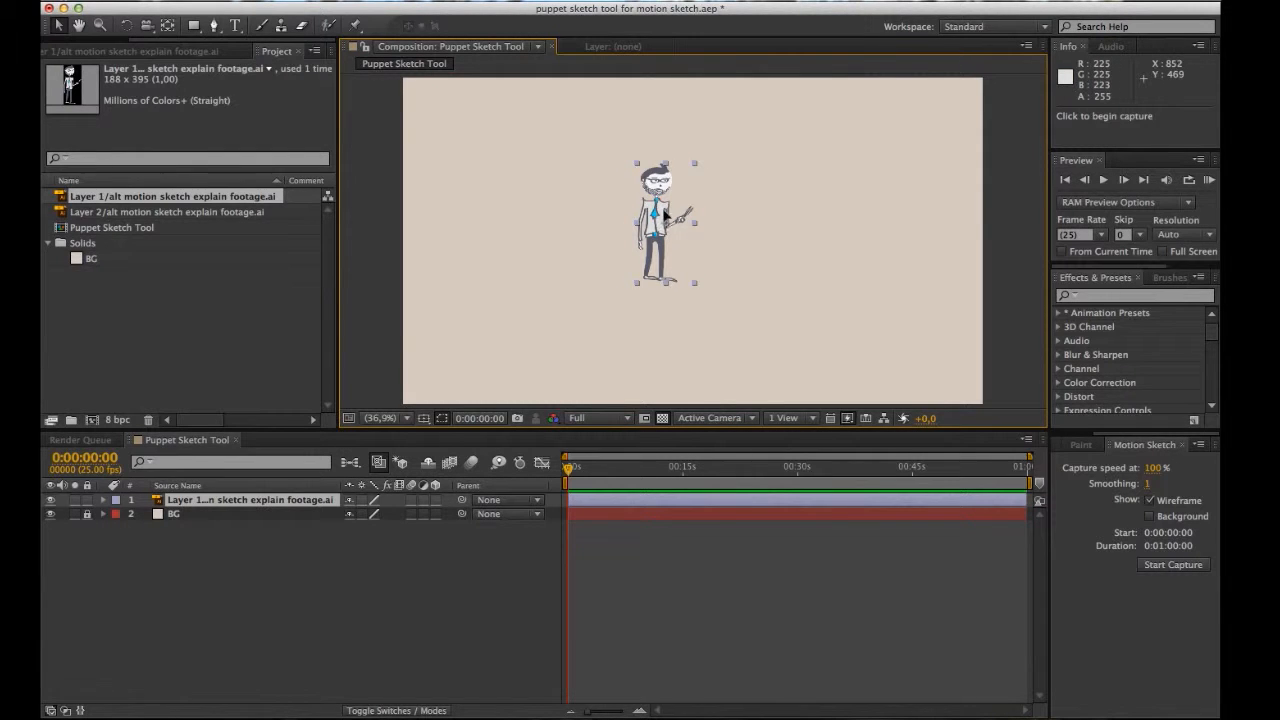
pyautogui.moveTo(664, 220); pyautogui.dragTo(596, 178)
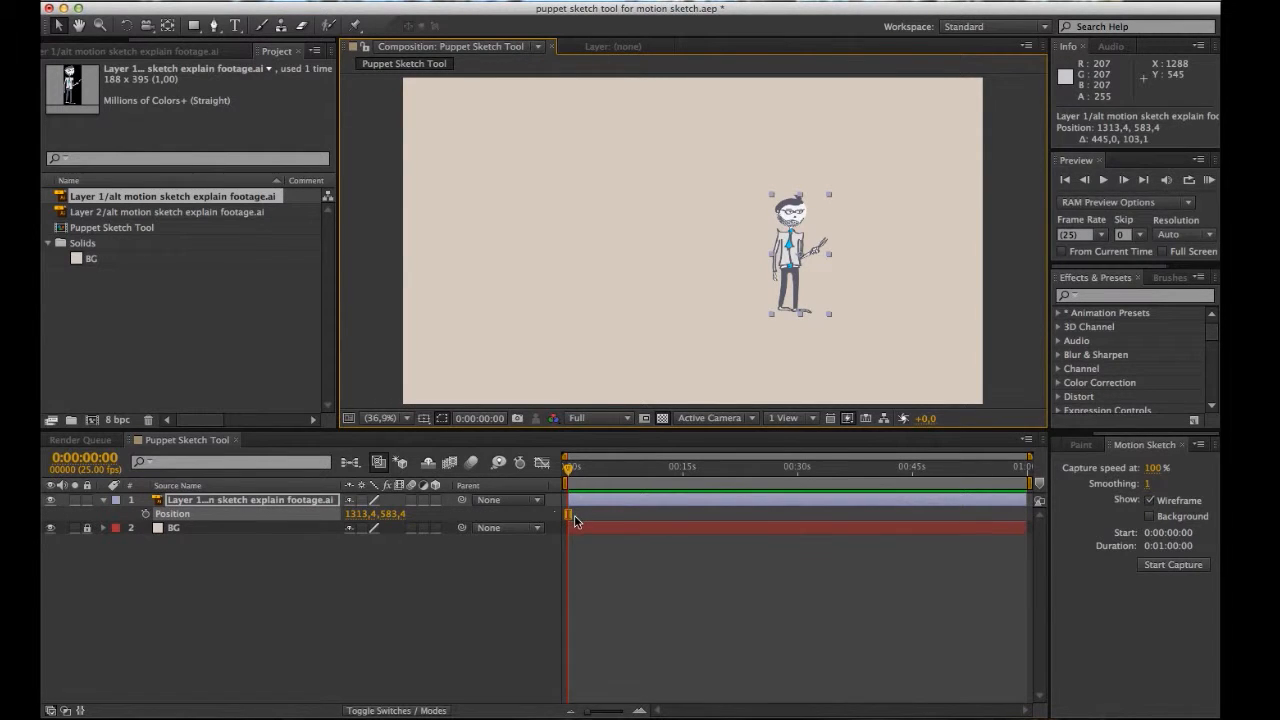
pyautogui.moveTo(620, 520)
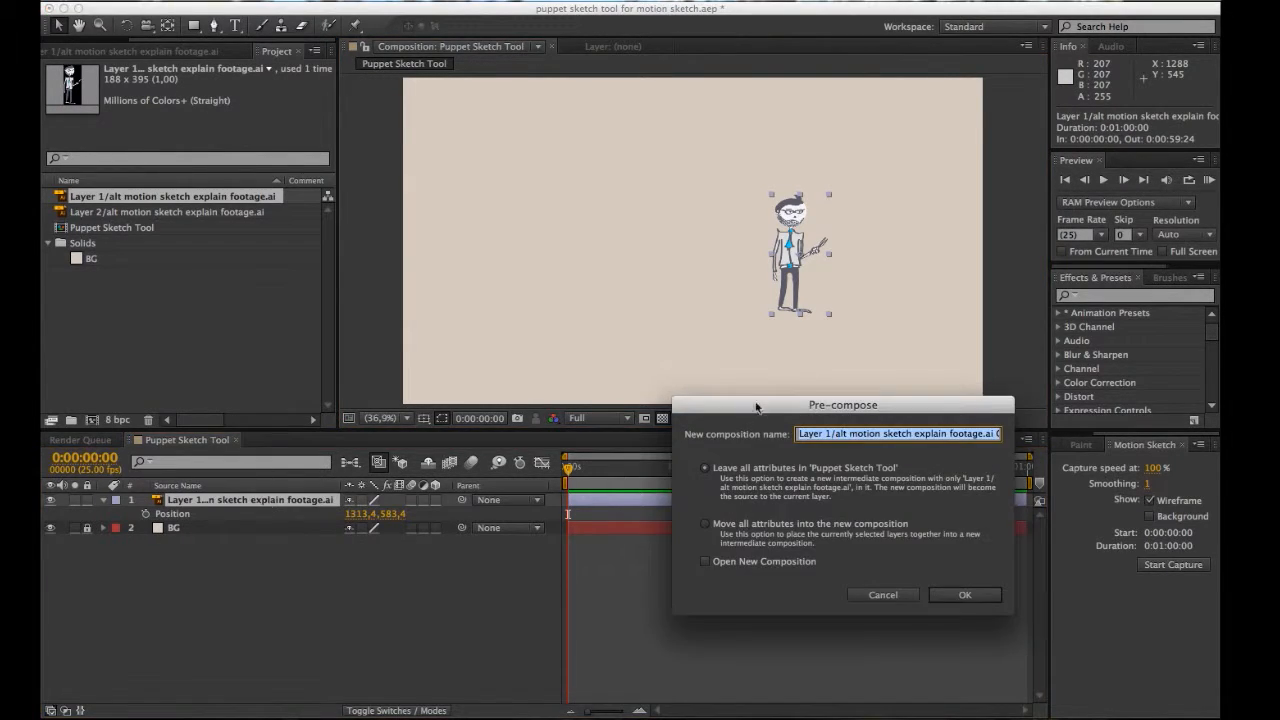
# Confirm pre-composing the figure layer with Leave all attributes.
pyautogui.click(964, 594)
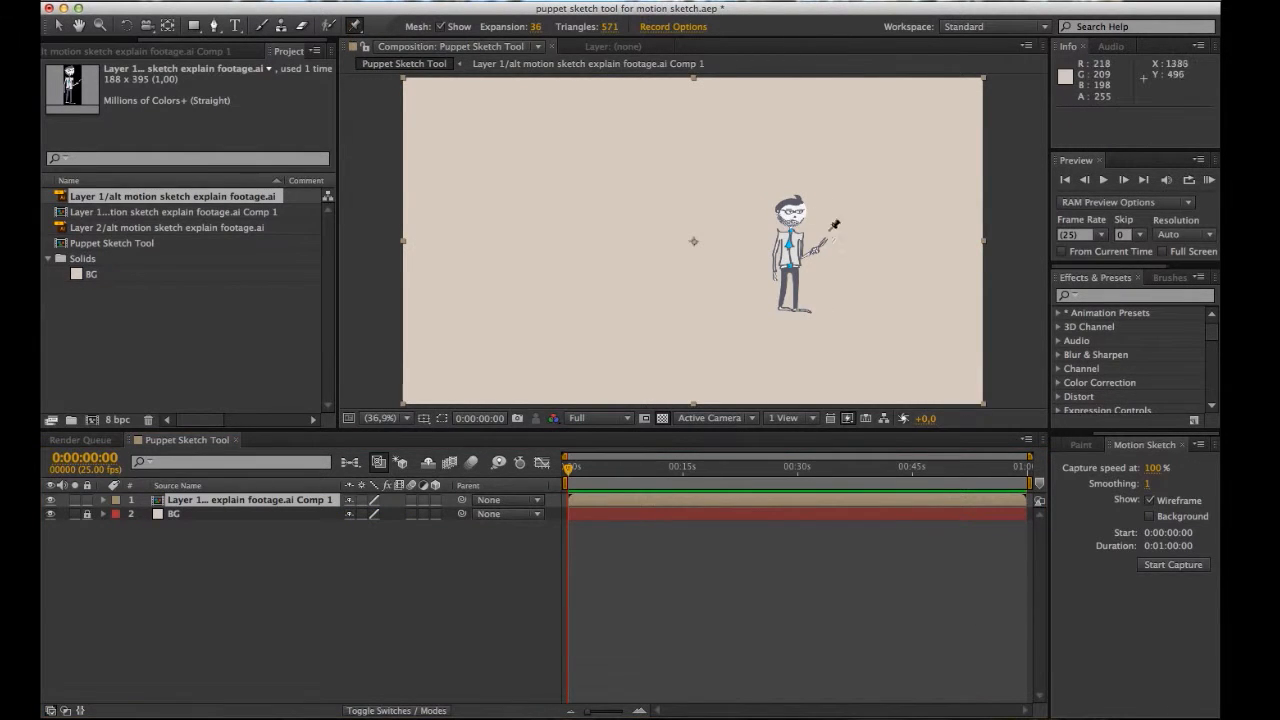
# Open the Layer 1 Comp 1 precomposition to show the figure alone.
pyautogui.click(790, 250)
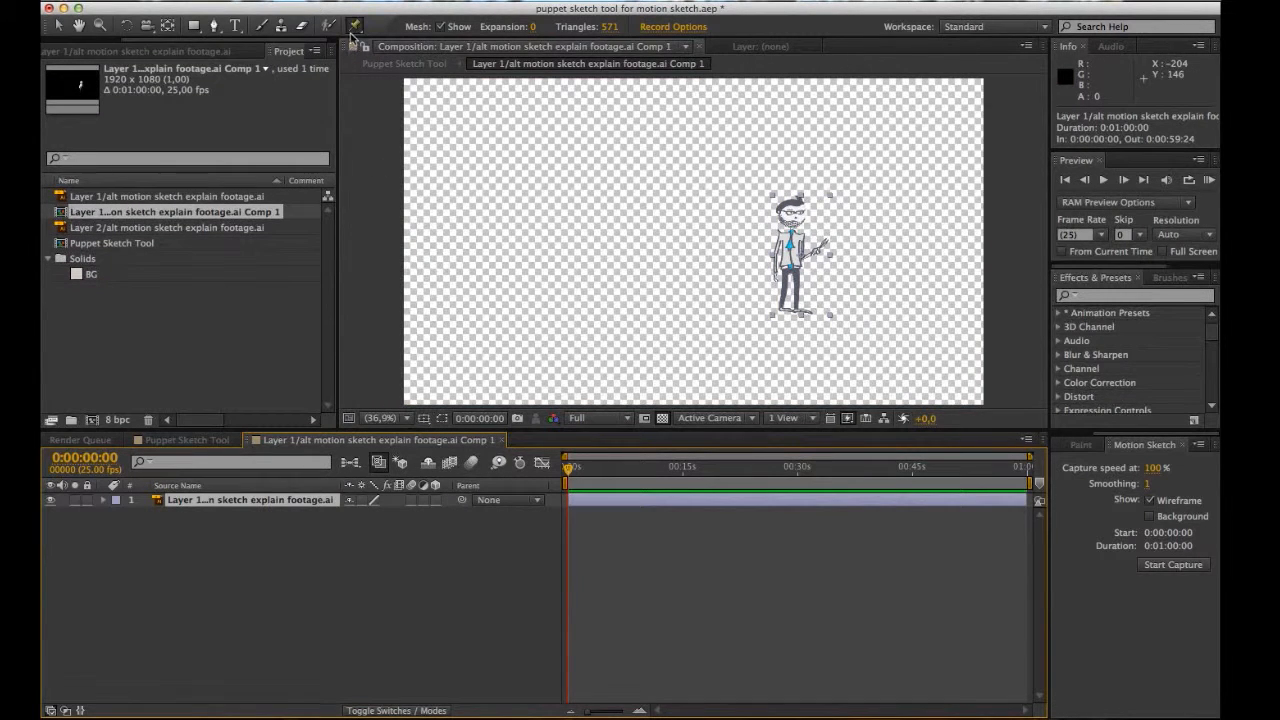
# Return to the main Puppet Sketch Tool composition for puppet pin sketching.
pyautogui.click(790, 210)
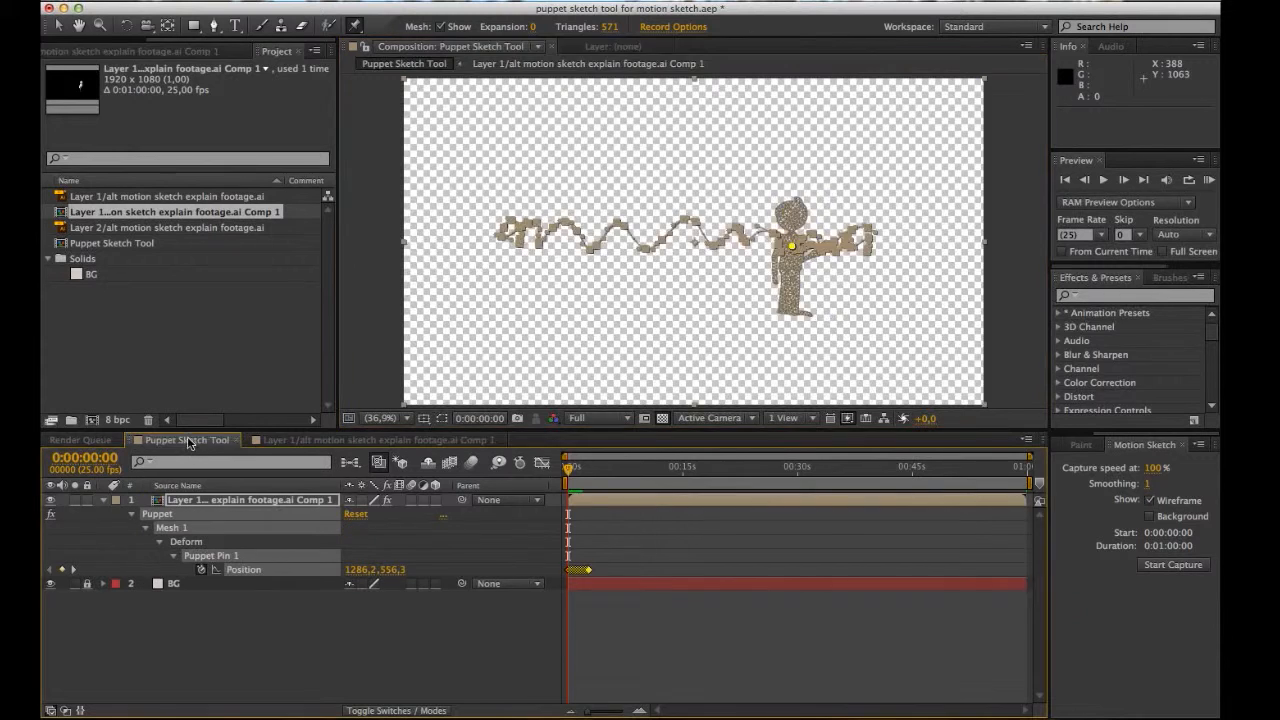
# Select the animated Layer 1 Comp 1 layer for deletion.
pyautogui.click(568, 466)
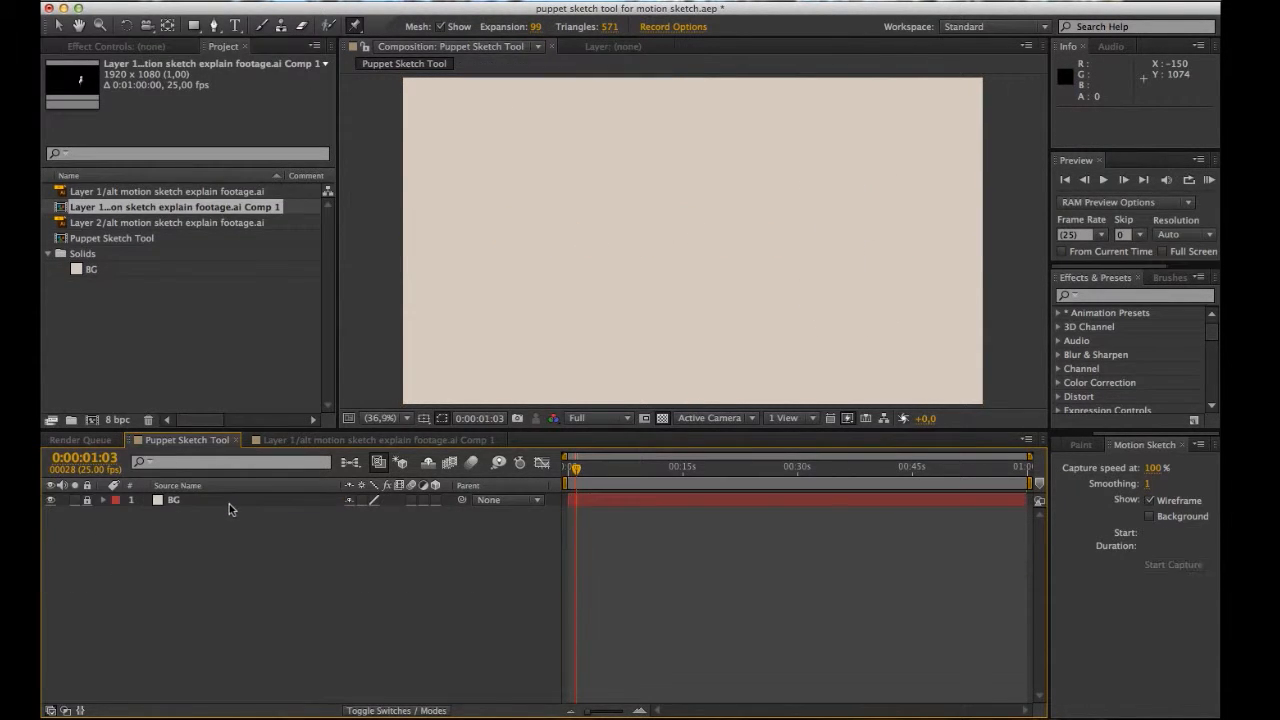
# Add figure footage and group the four arranged figures into Pre-comp 1.
pyautogui.click(166, 222)
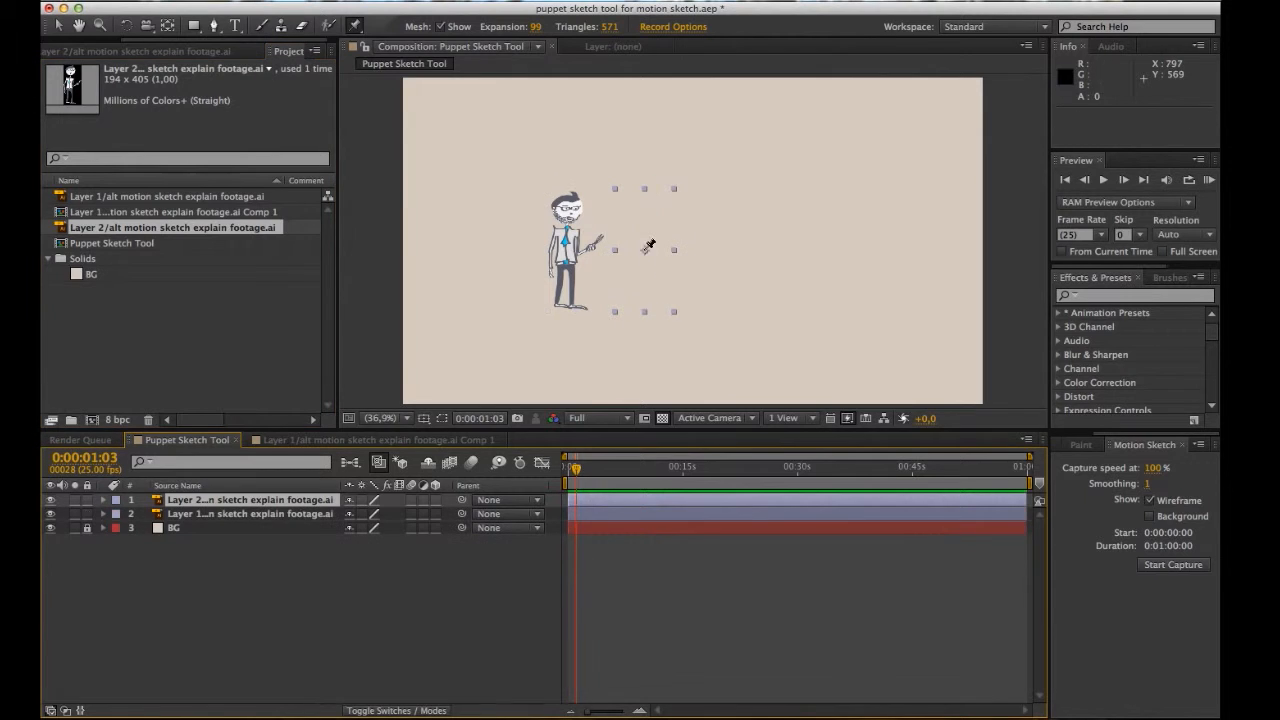
pyautogui.click(250, 514)
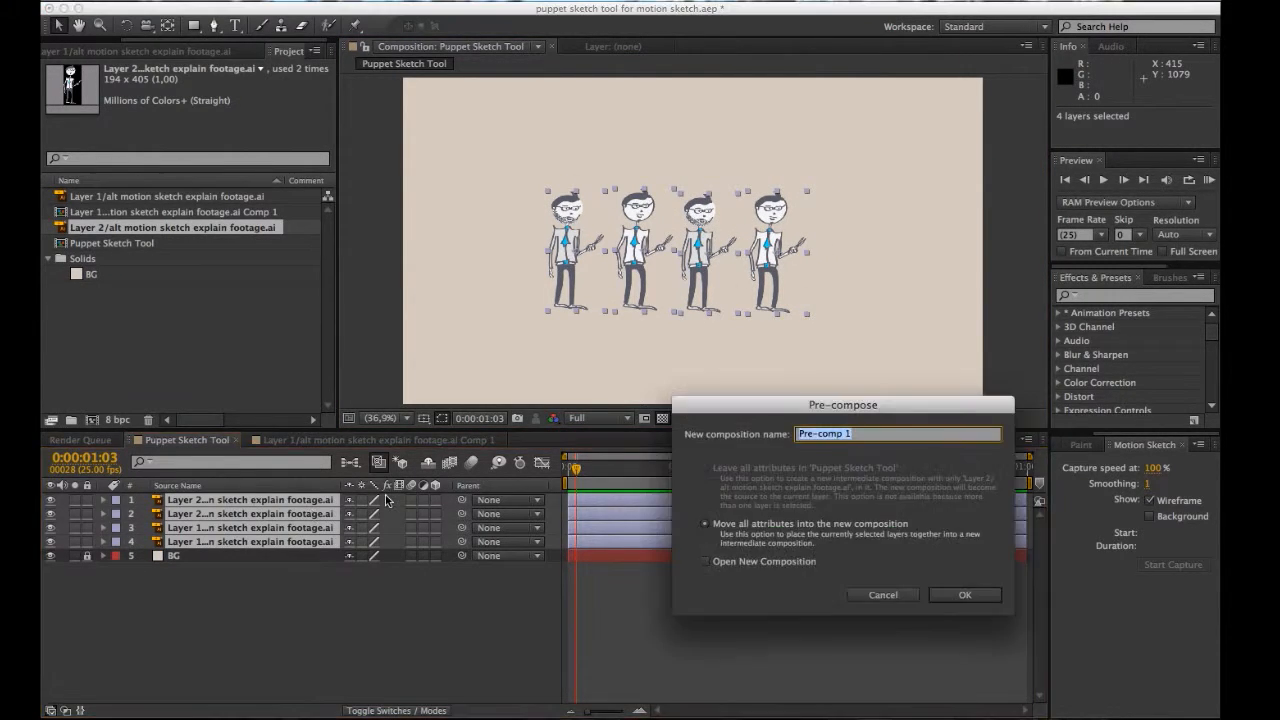
pyautogui.click(964, 594)
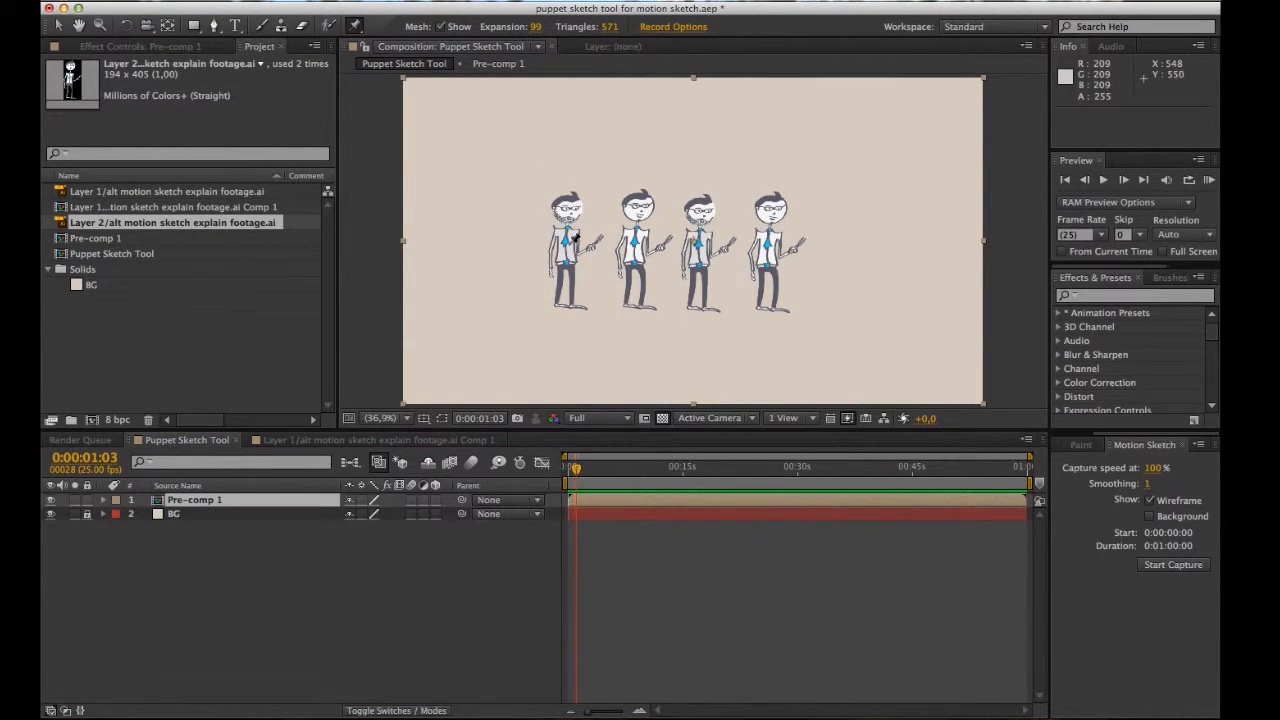
# Open Pre-comp 1 to draw the red rectangle shape layer.
pyautogui.click(568, 244)
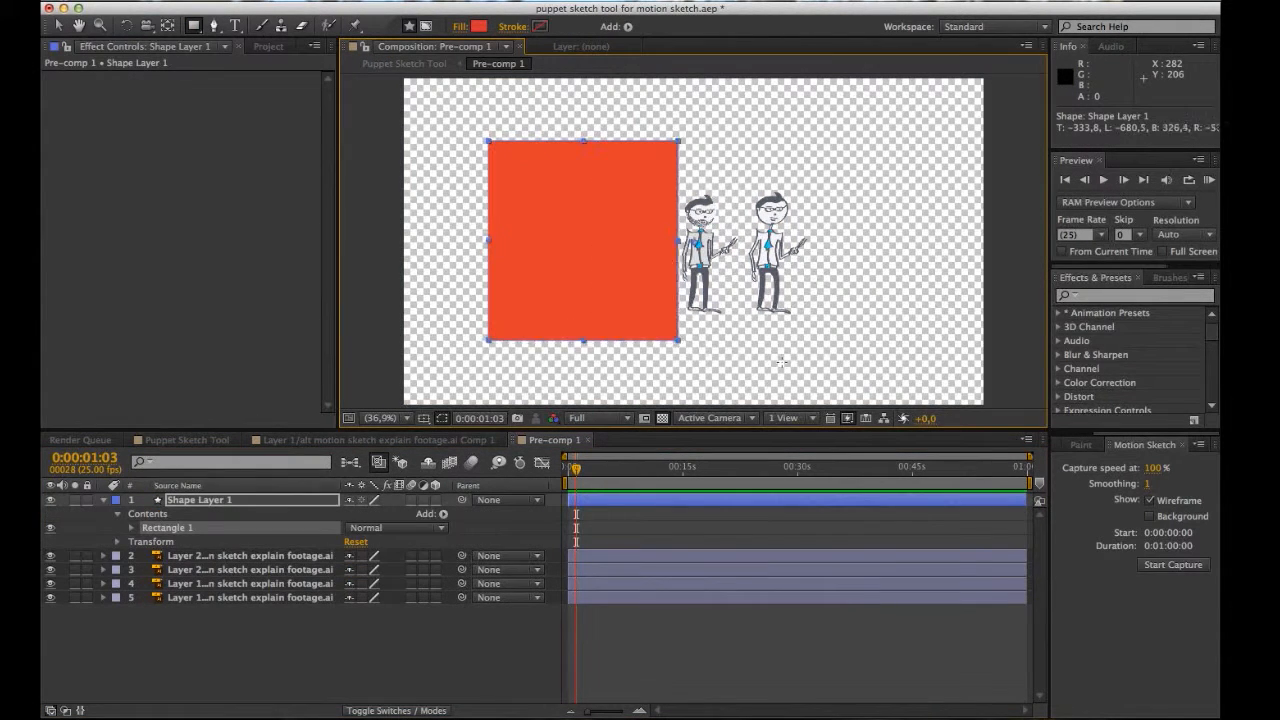
# Stretch the rectangle into a wide banner and add a puppet mesh to Pre-comp 1.
pyautogui.moveTo(676, 240); pyautogui.dragTo(880, 256)
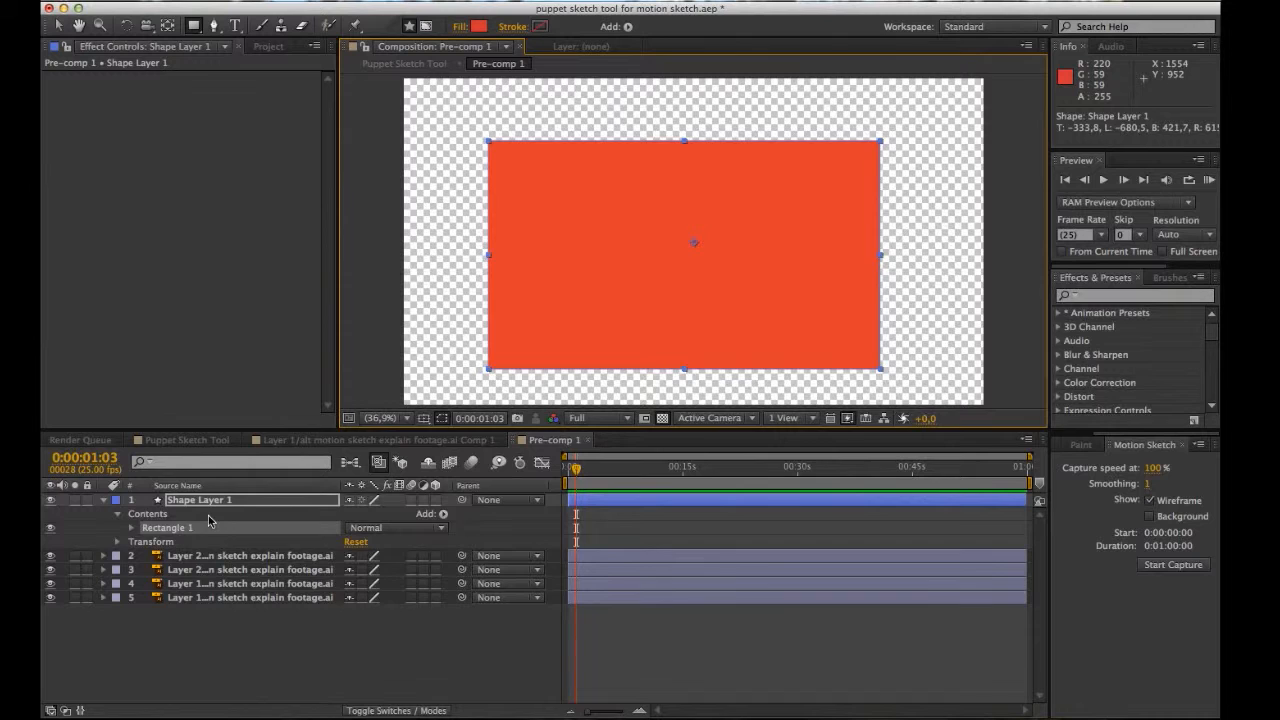
pyautogui.click(184, 440)
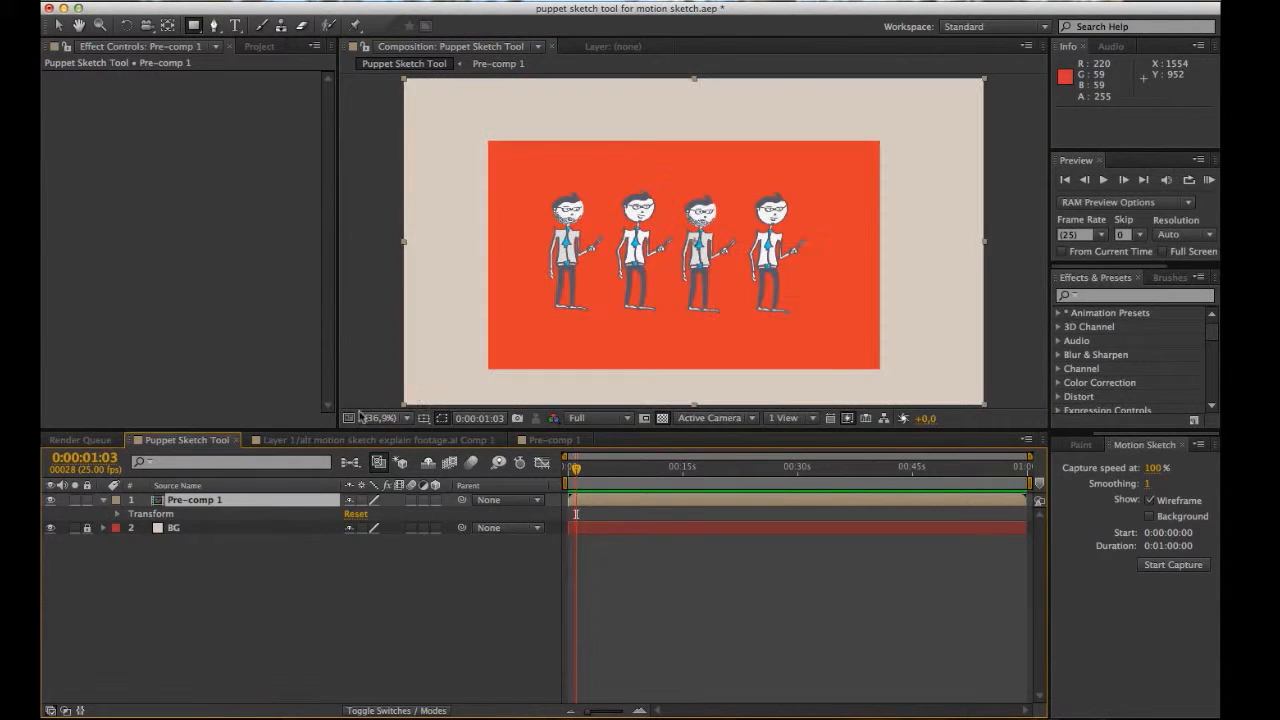
pyautogui.click(580, 216)
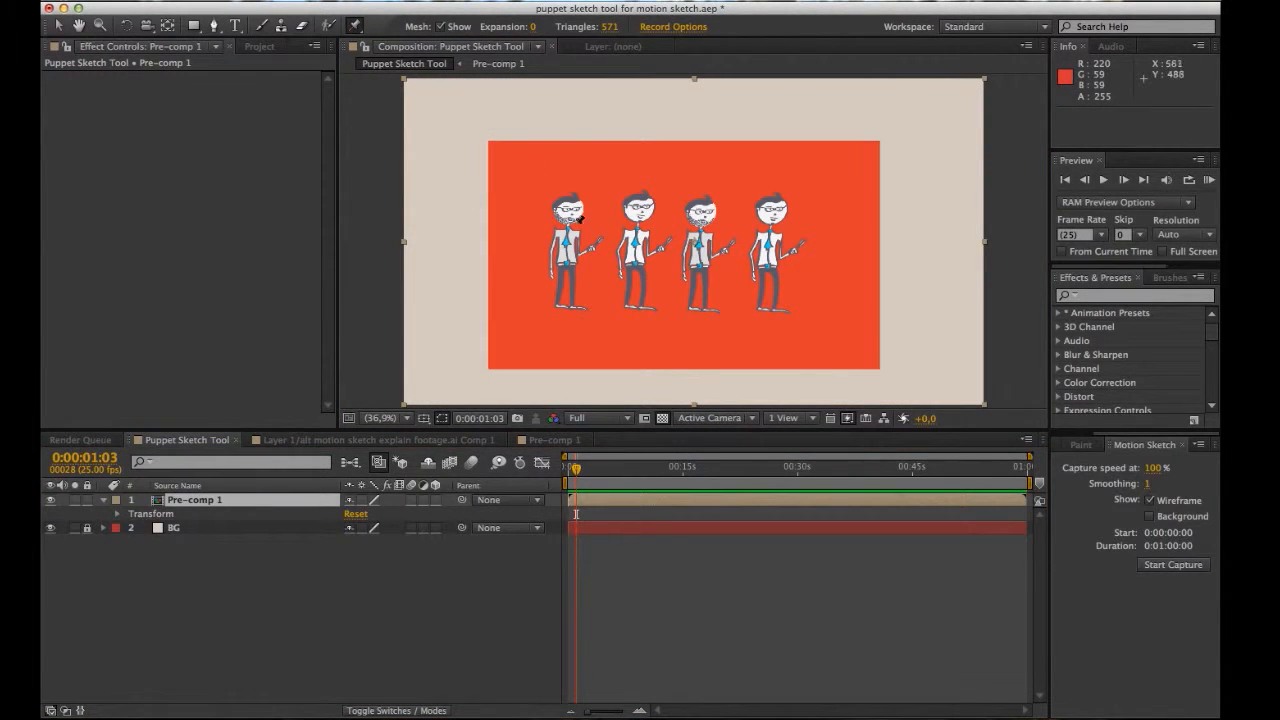
pyautogui.click(564, 222)
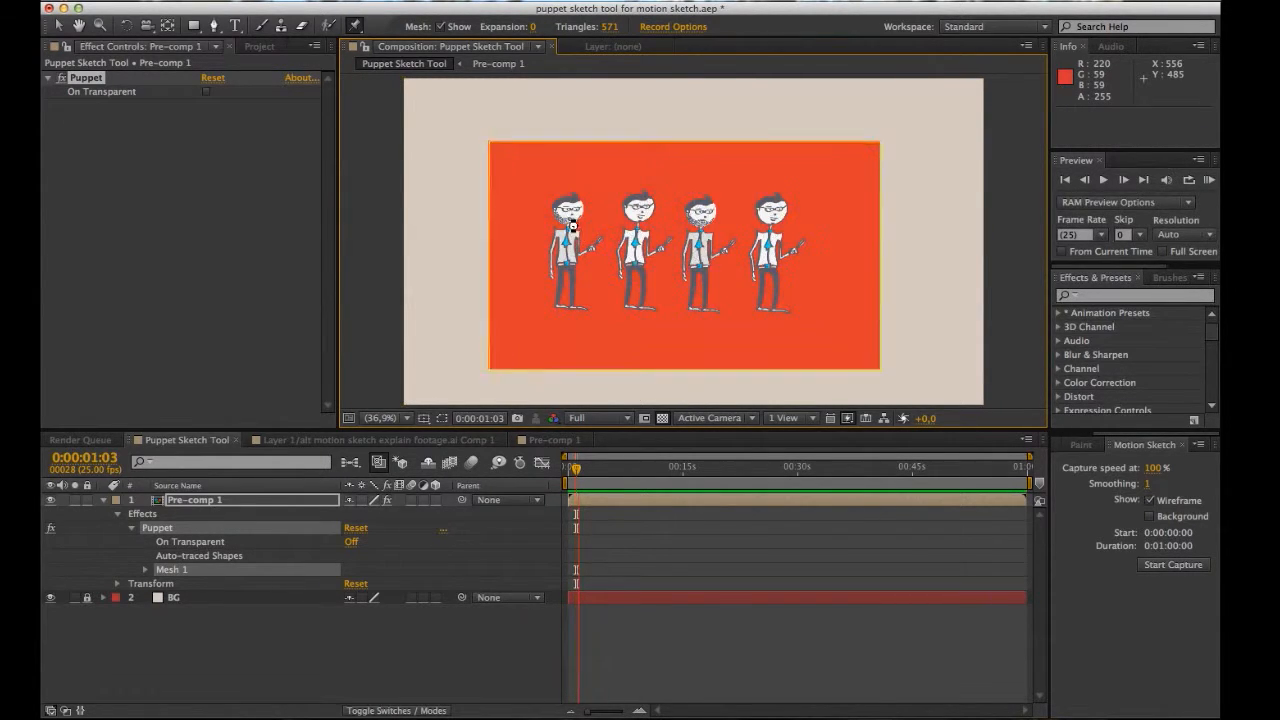
pyautogui.moveTo(570, 224); pyautogui.dragTo(460, 216)
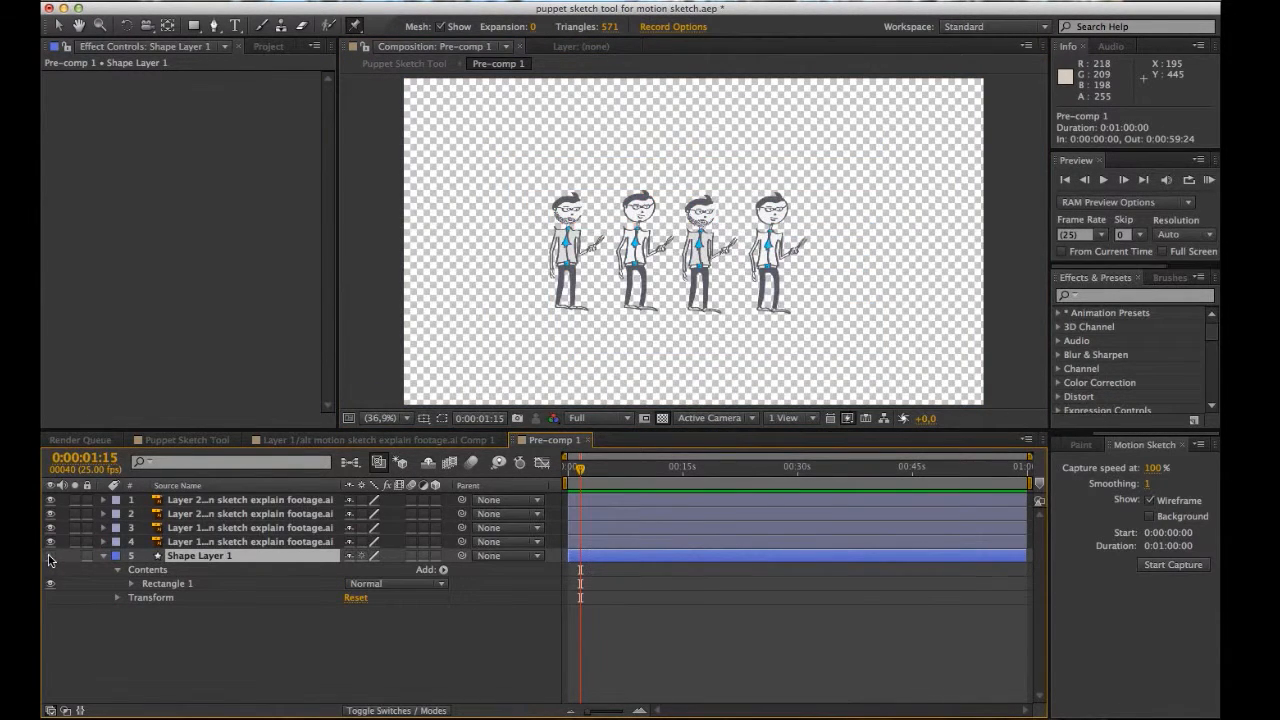
# Return to the main composition to sketch the puppet pin motion.
pyautogui.click(180, 440)
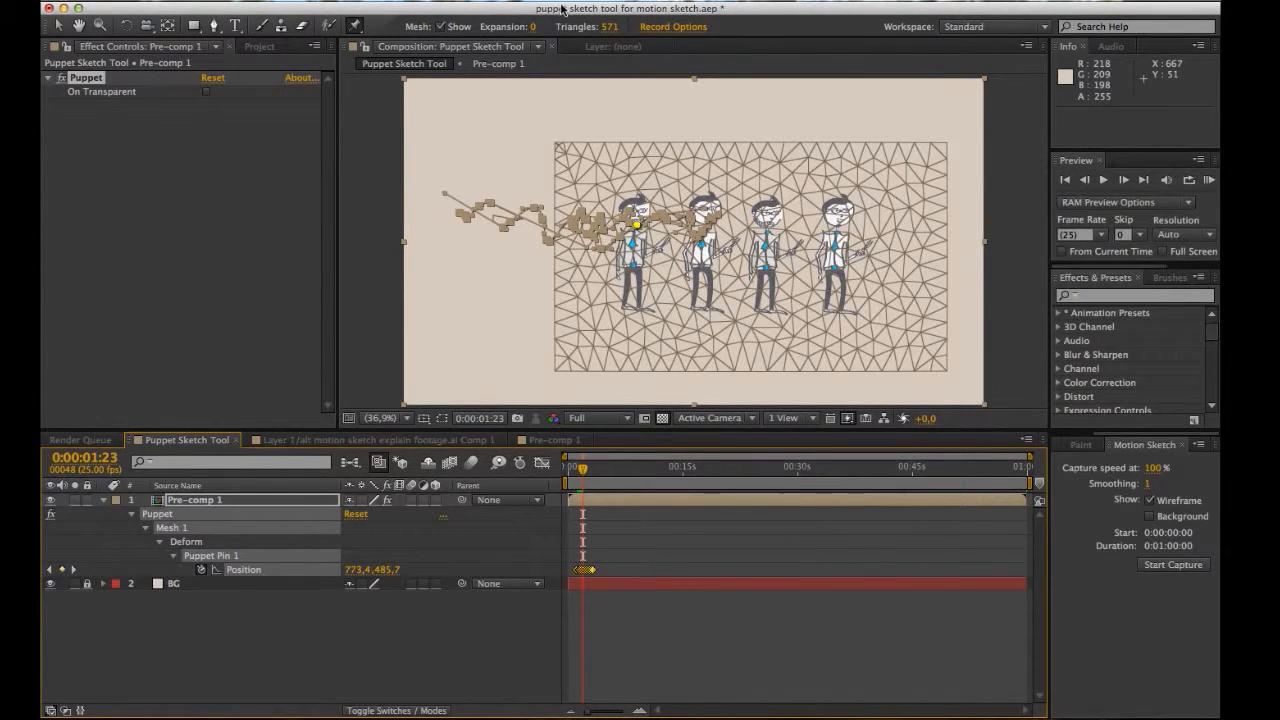
# Show the Smoother panel targeting the puppet pin's sketched spatial path.
pyautogui.click(1156, 444)
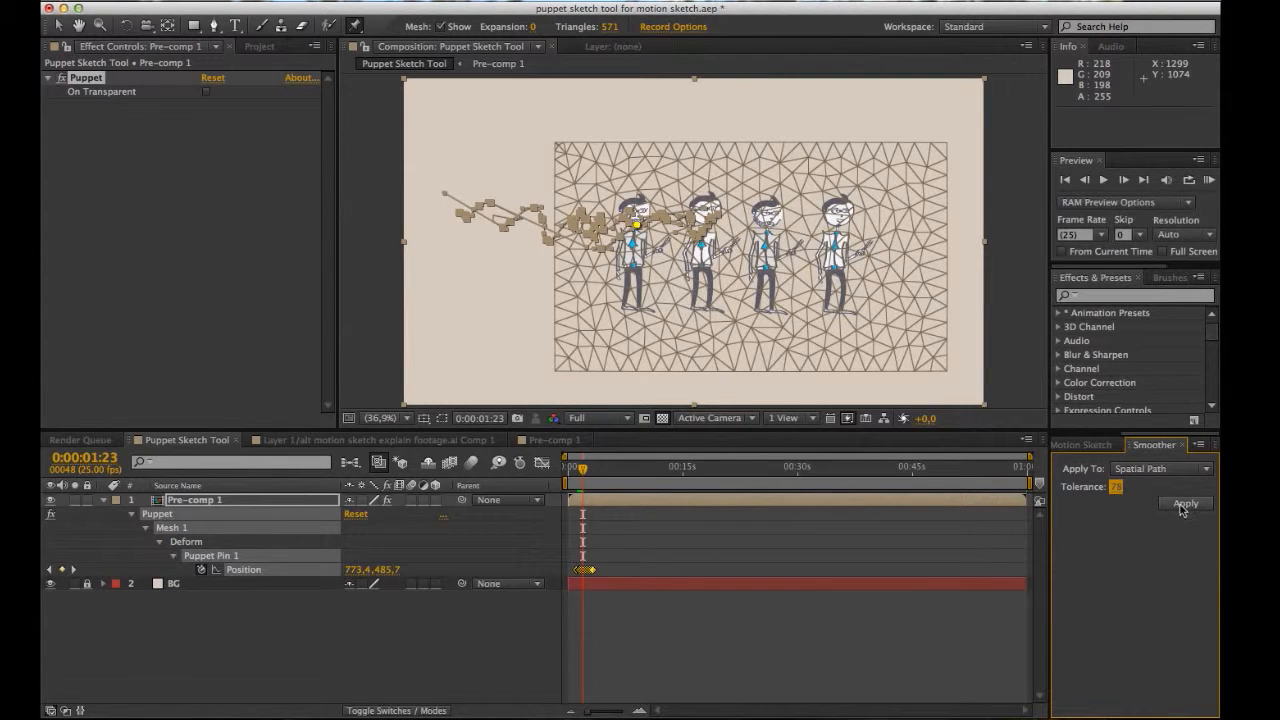
# Smooth the Puppet Pin 1 Position keyframes with Smoother tolerance 78 and apply it.
pyautogui.click(1184, 504)
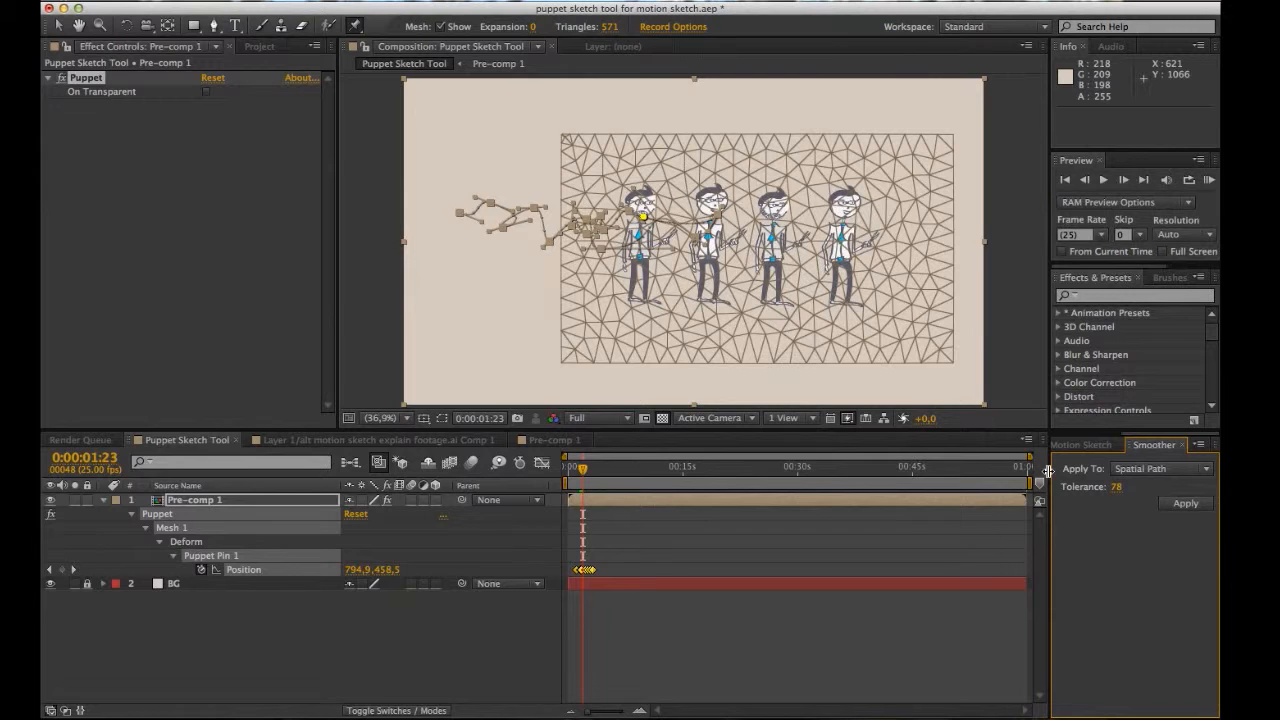
pyautogui.click(1184, 504)
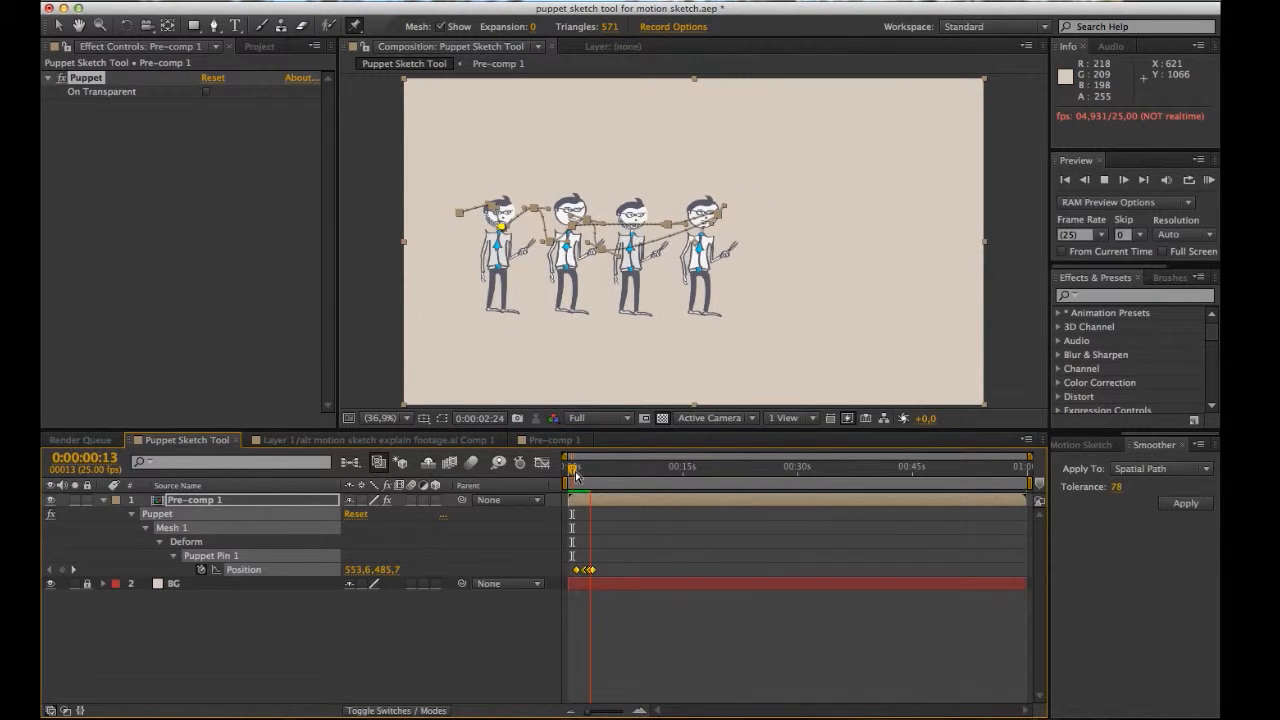
# Run a RAM Preview of the four figures warping together at 25 fps.
pyautogui.click(1108, 200)
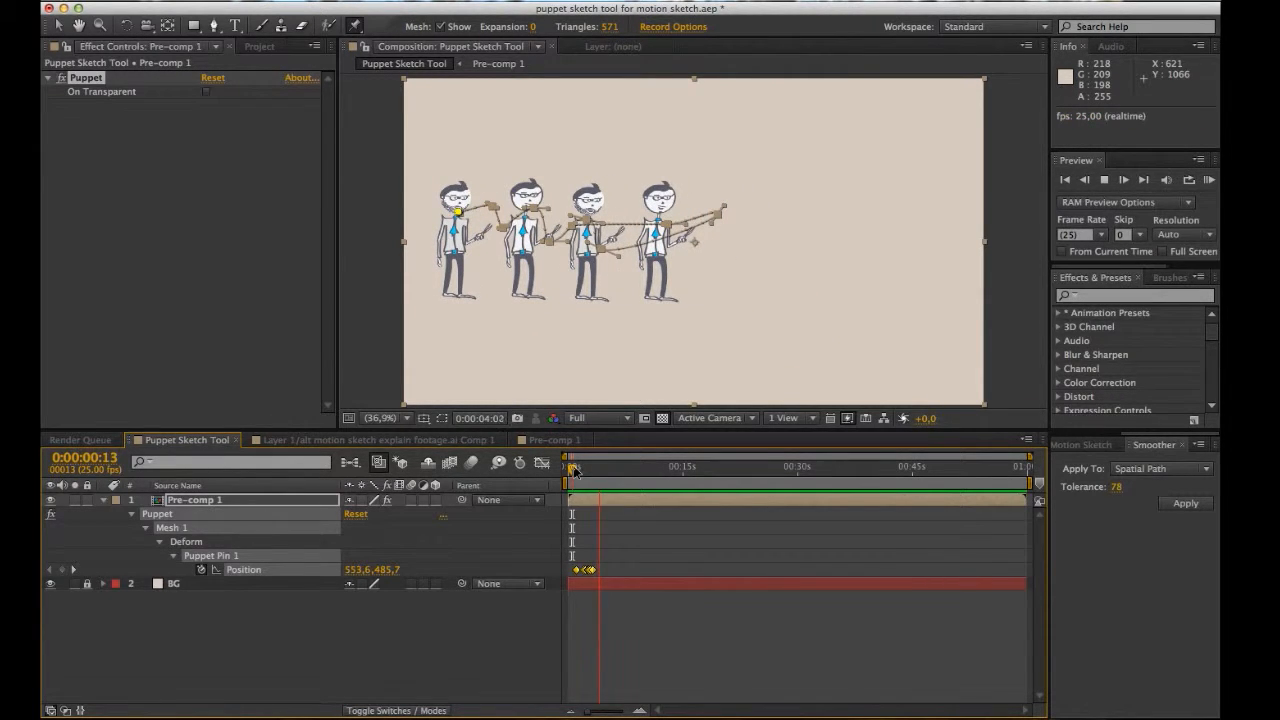